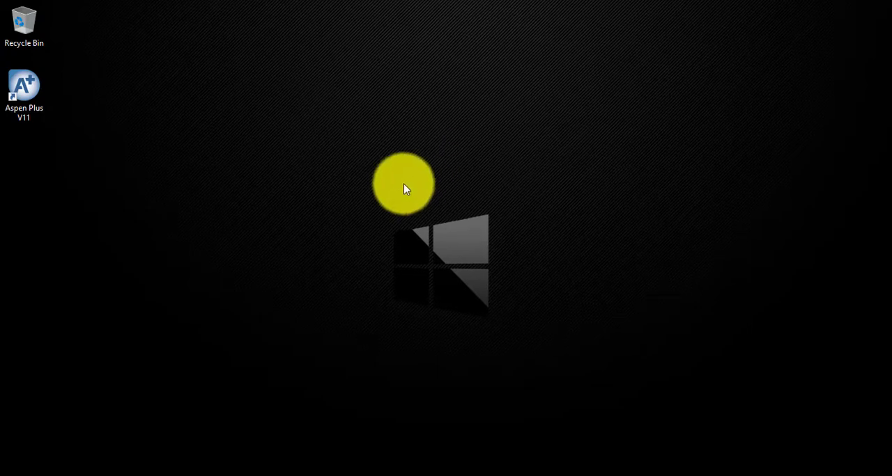
- Launch Aspen Plus V11 from its desktop shortcut's context menu
{"action": "right_click", "coordinate": [24, 83]}
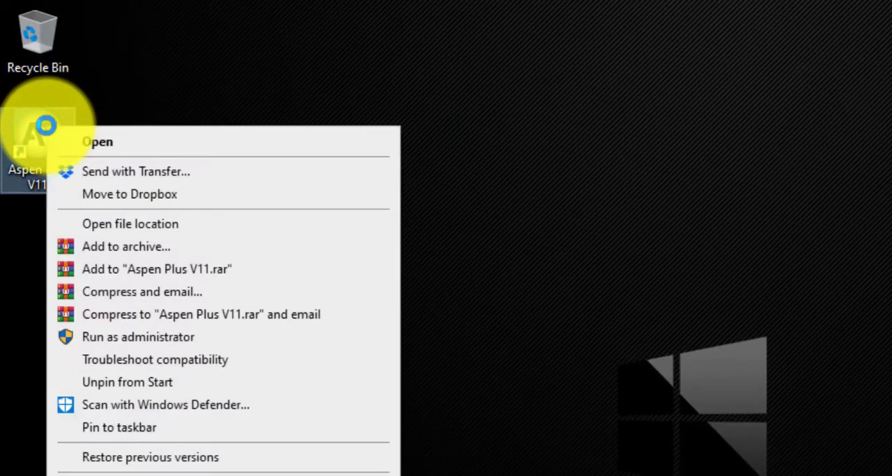
{"action": "left_click", "coordinate": [96, 142]}
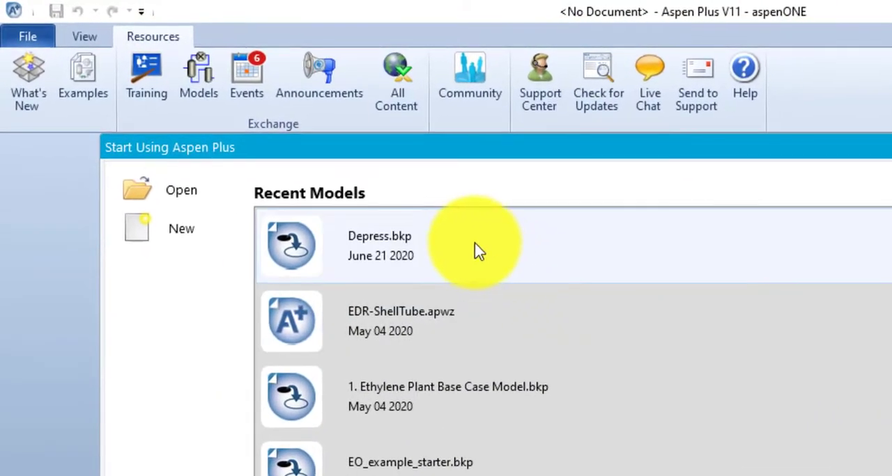
{"action": "mouse_move", "coordinate": [477, 249]}
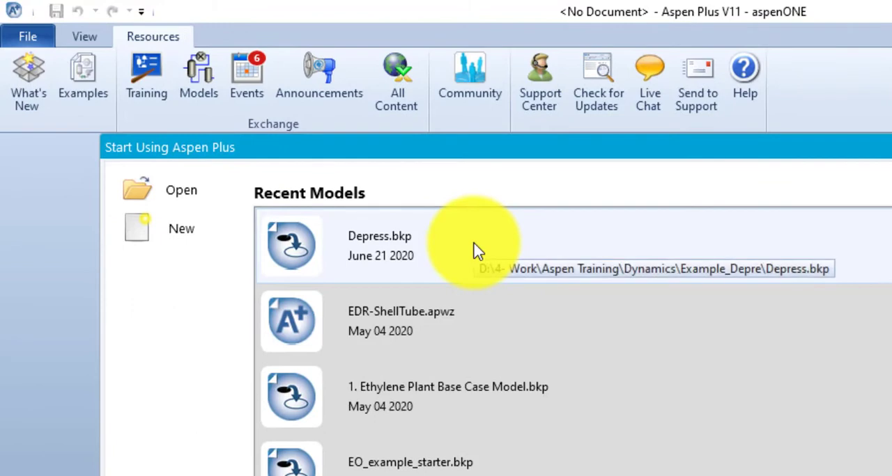
{"action": "mouse_move", "coordinate": [470, 234]}
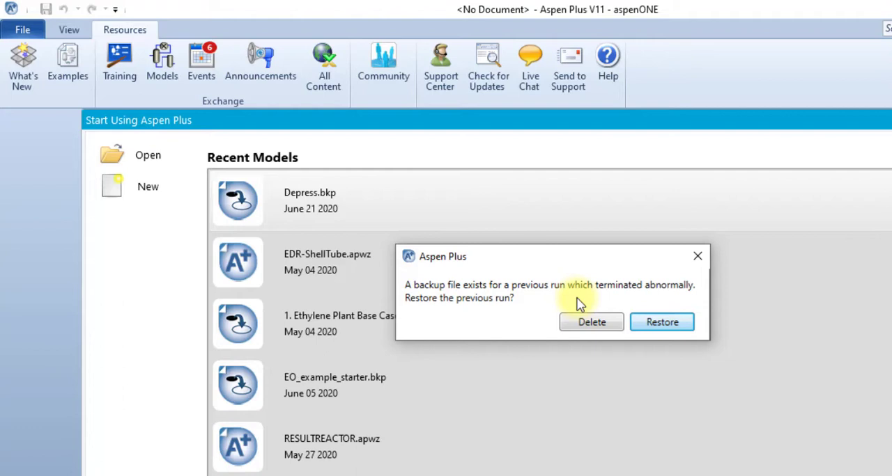
- Delete the old backup, open Depress.bkp, and upgrade to the PURE37 pure component databank
{"action": "left_click", "coordinate": [591, 322]}
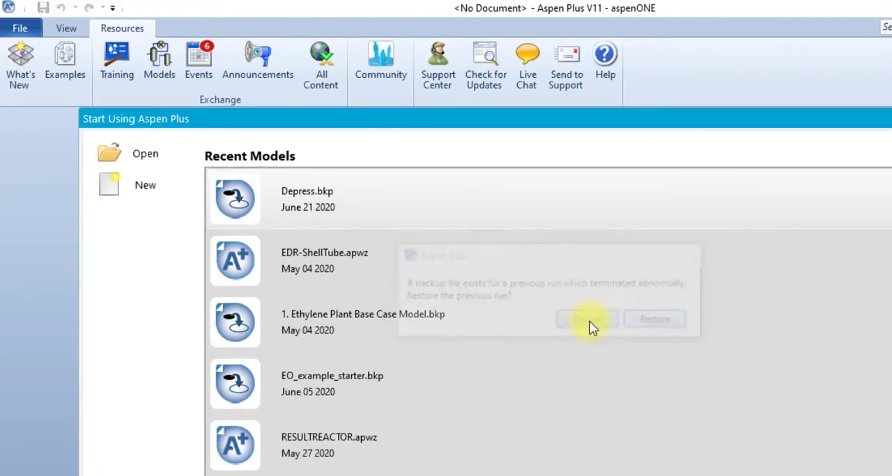
{"action": "left_click", "coordinate": [586, 319]}
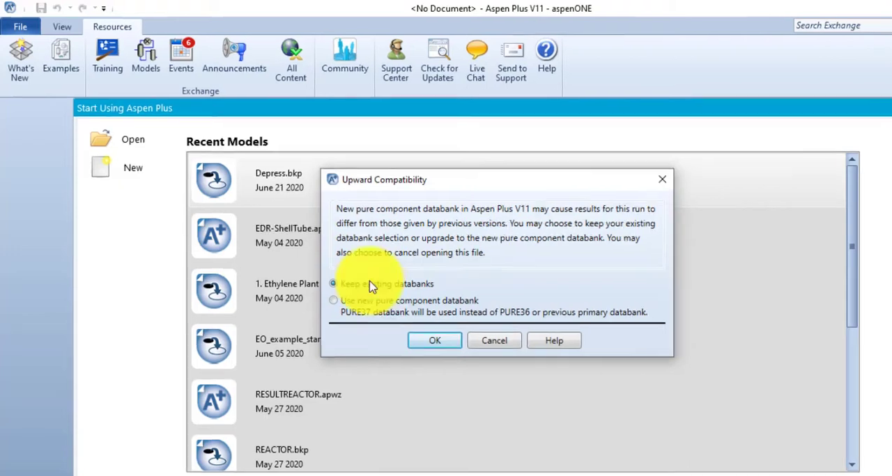
{"action": "left_click", "coordinate": [333, 300]}
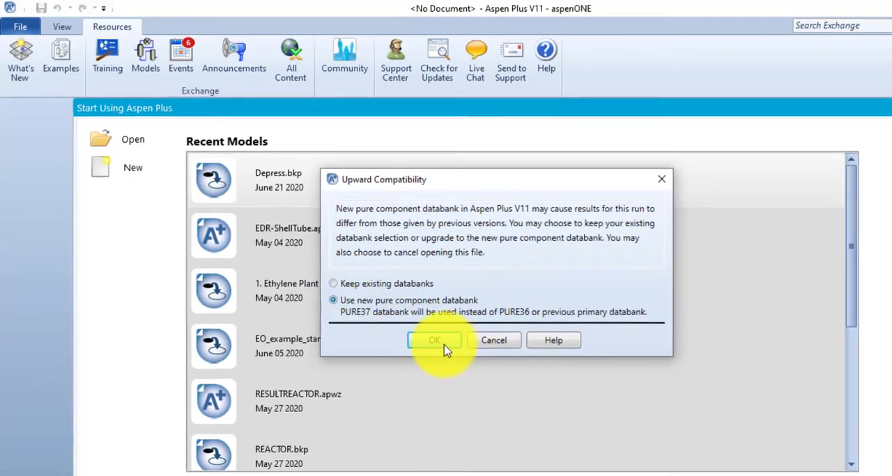
{"action": "left_click", "coordinate": [434, 340]}
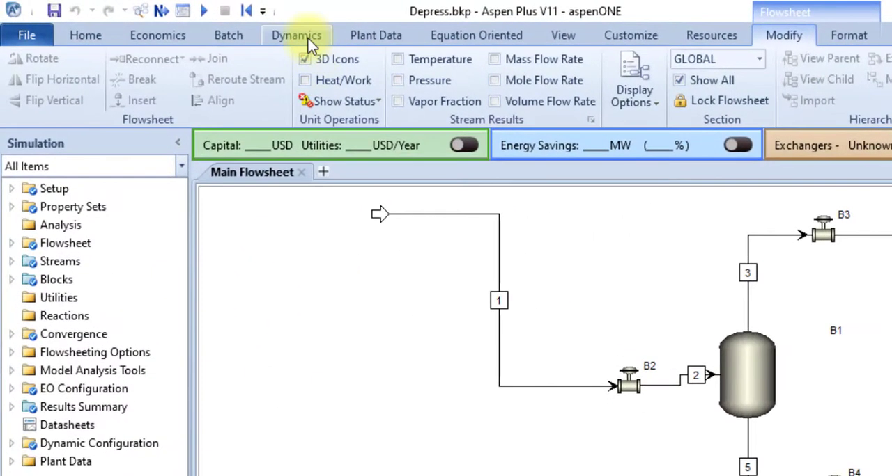
- Show the Dynamics ribbon commands for the Depress flowsheet
{"action": "left_click", "coordinate": [296, 35]}
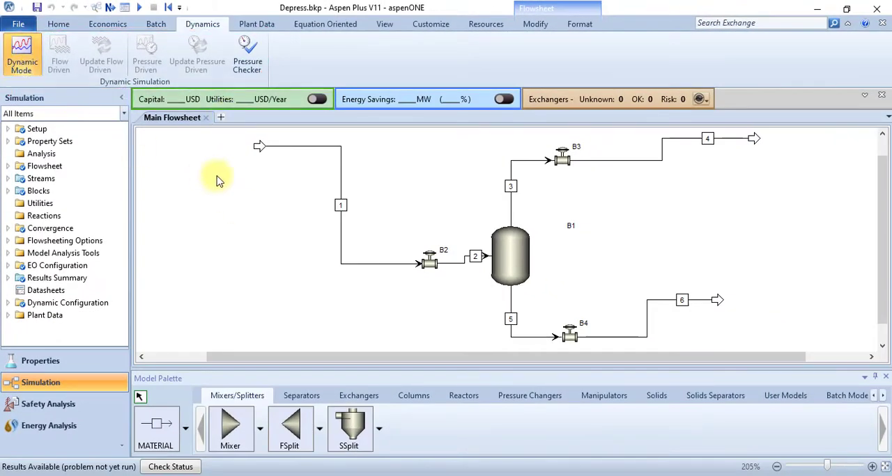
{"action": "mouse_move", "coordinate": [179, 148]}
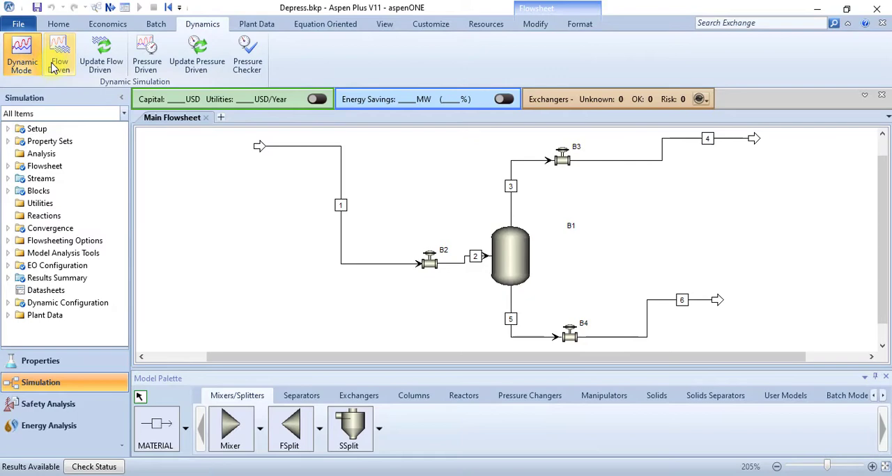
- Export a flow-driven dynamic simulation saved as Depress.dynf on the Desktop
{"action": "left_click", "coordinate": [59, 55]}
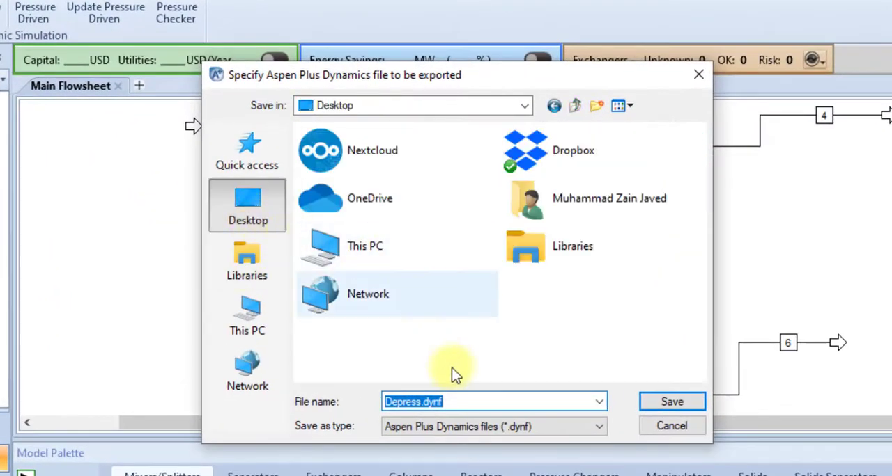
{"action": "left_click", "coordinate": [468, 401]}
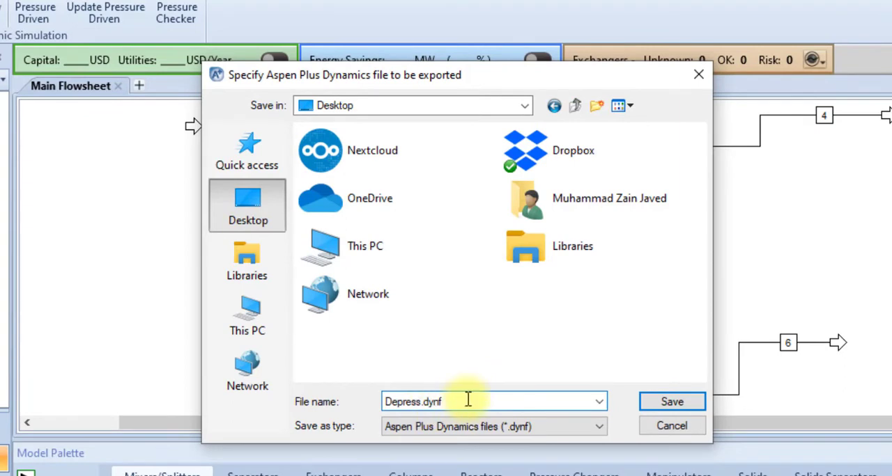
{"action": "left_click", "coordinate": [488, 401]}
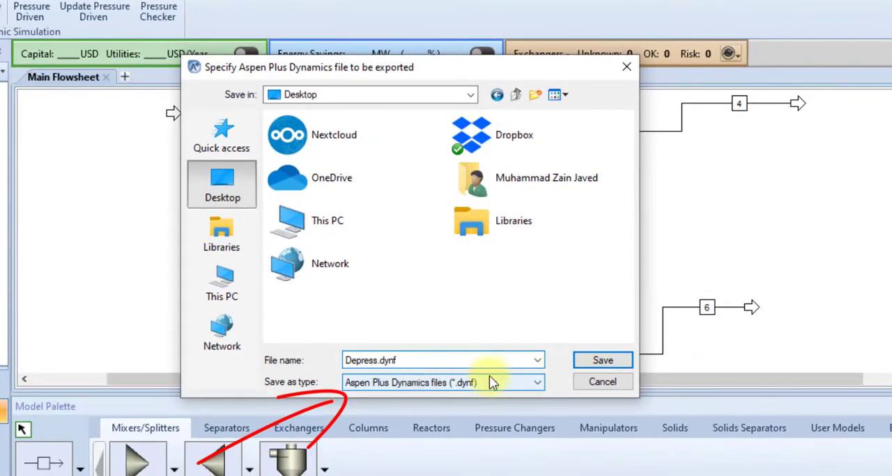
{"action": "left_click", "coordinate": [602, 361]}
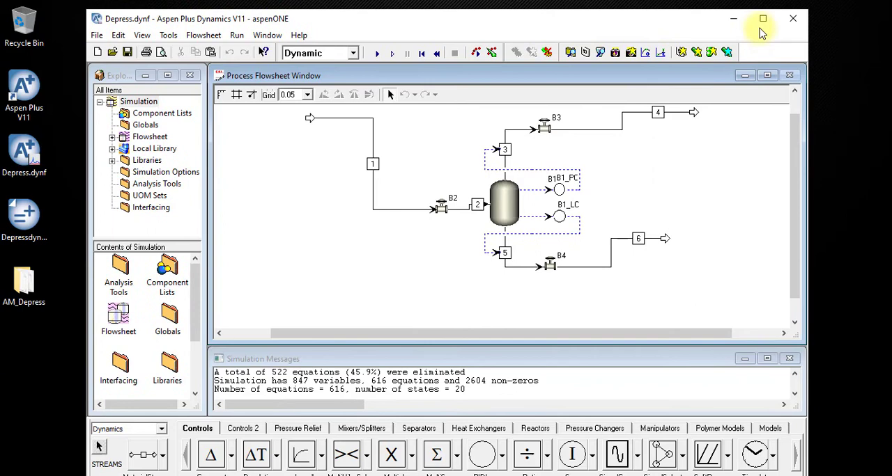
- Leave the Depress.dynf flowsheet in Aspen Plus Dynamics and return to Aspen Plus
{"action": "left_click", "coordinate": [762, 18]}
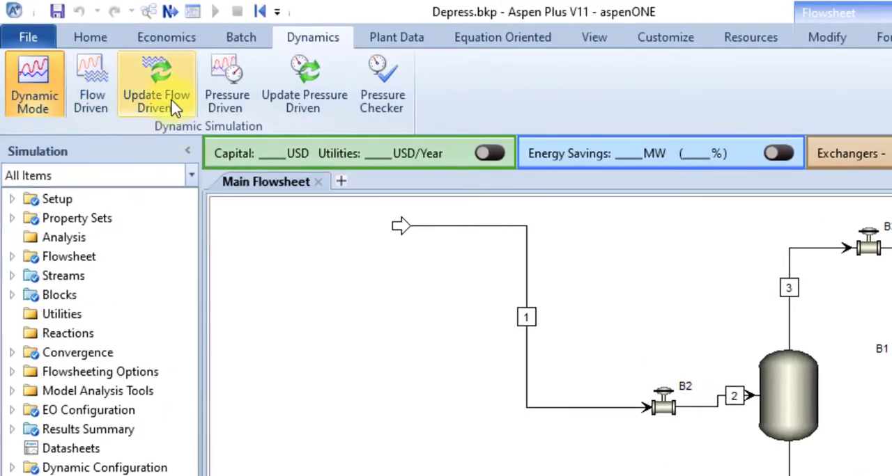
{"action": "mouse_move", "coordinate": [156, 83]}
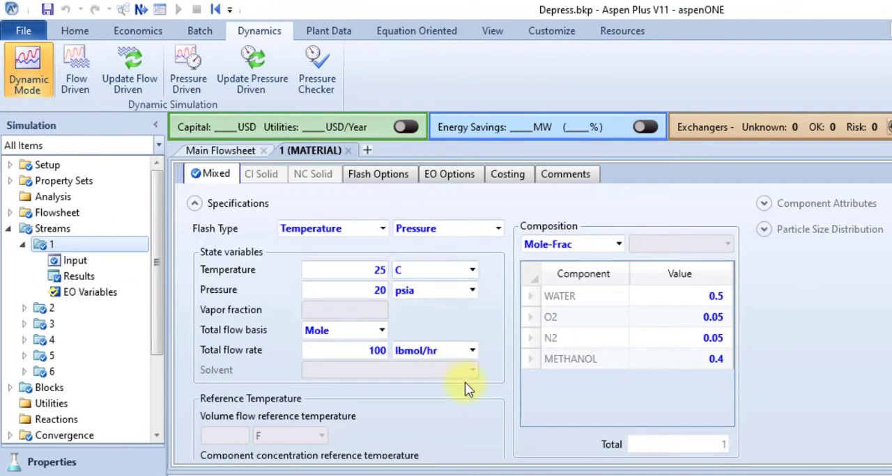
{"action": "mouse_move", "coordinate": [249, 361]}
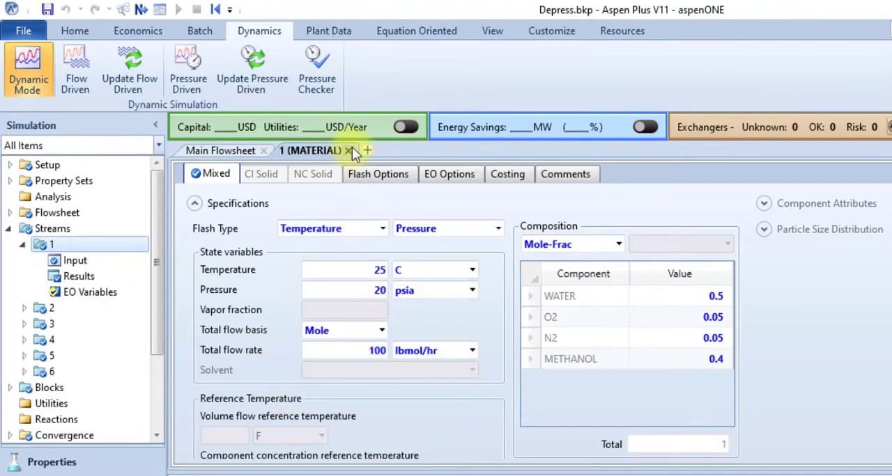
{"action": "left_click", "coordinate": [348, 150]}
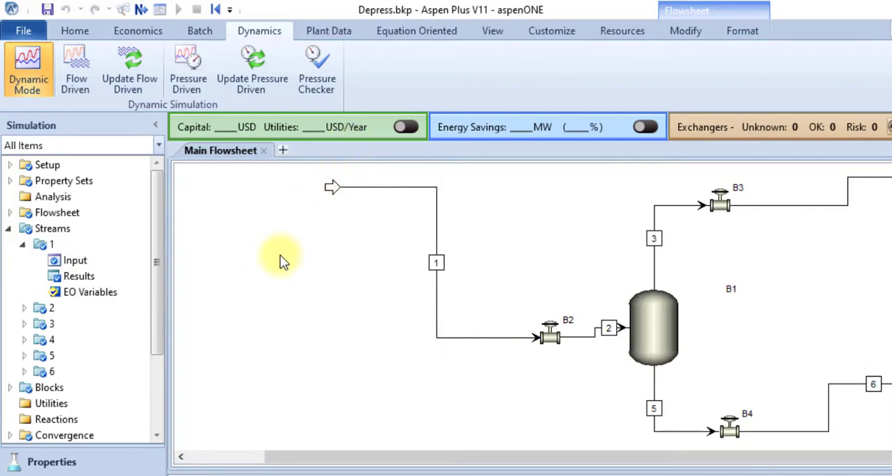
{"action": "mouse_move", "coordinate": [129, 69]}
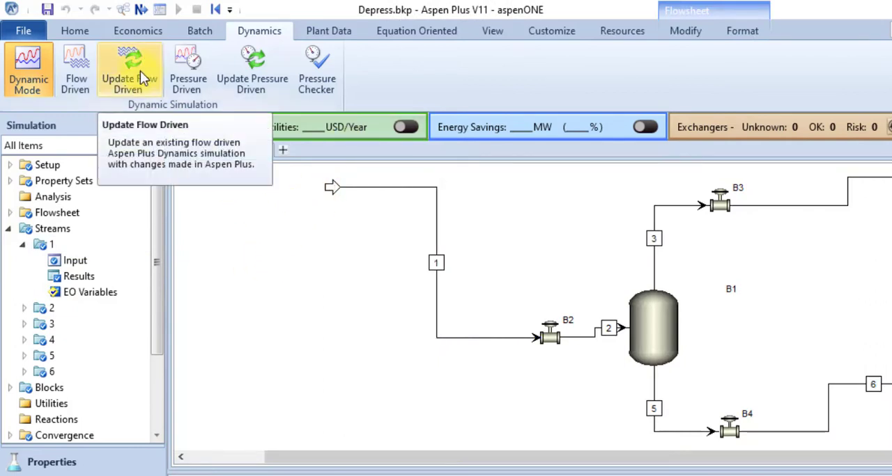
- Choose Update Flow Driven and select Desktop\Depress.dynf as the file to update
{"action": "left_click", "coordinate": [130, 69]}
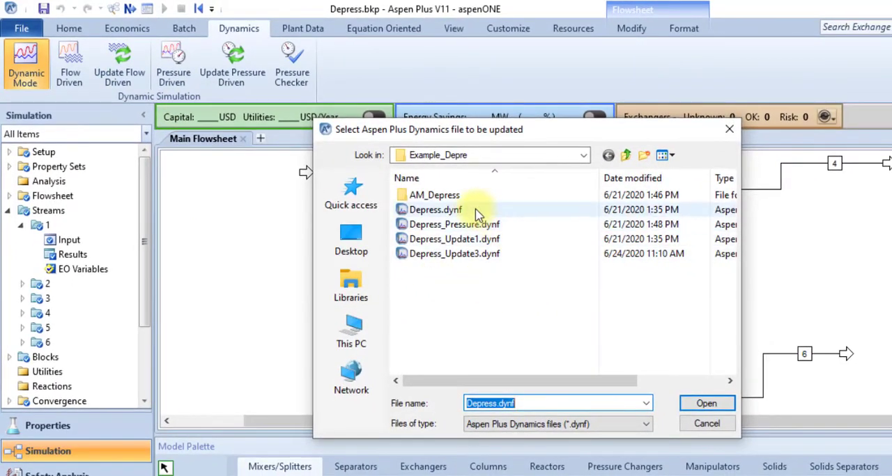
{"action": "left_click", "coordinate": [350, 239]}
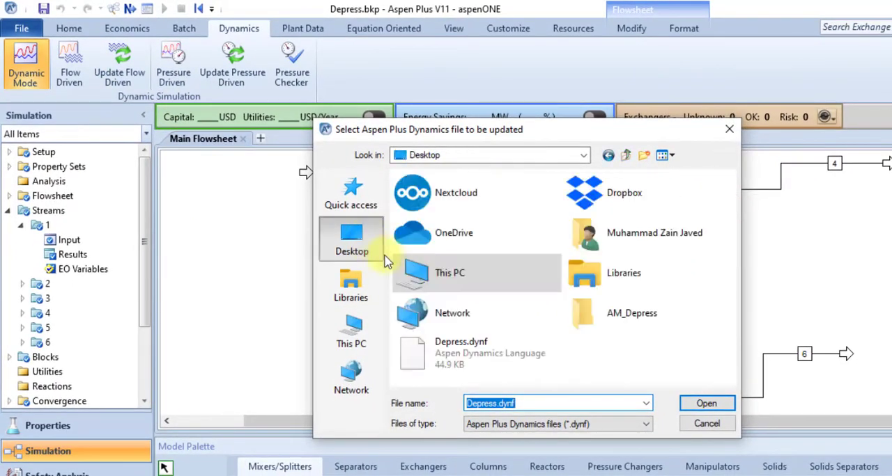
{"action": "left_click", "coordinate": [460, 354]}
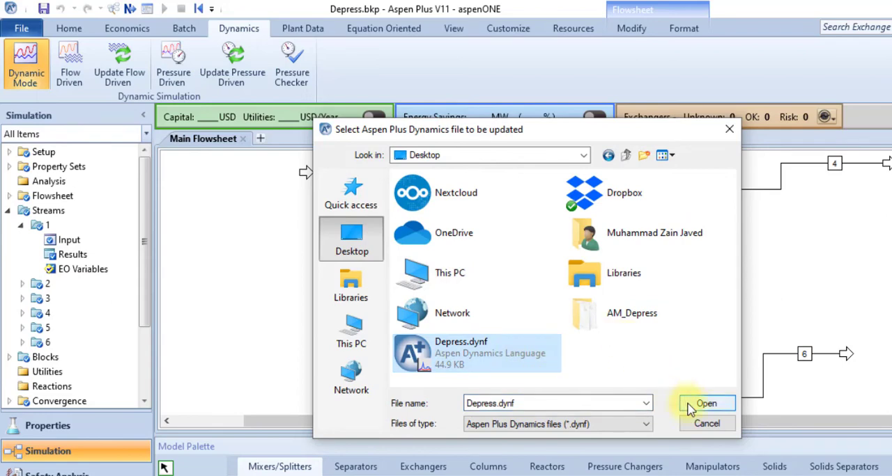
{"action": "left_click", "coordinate": [706, 404]}
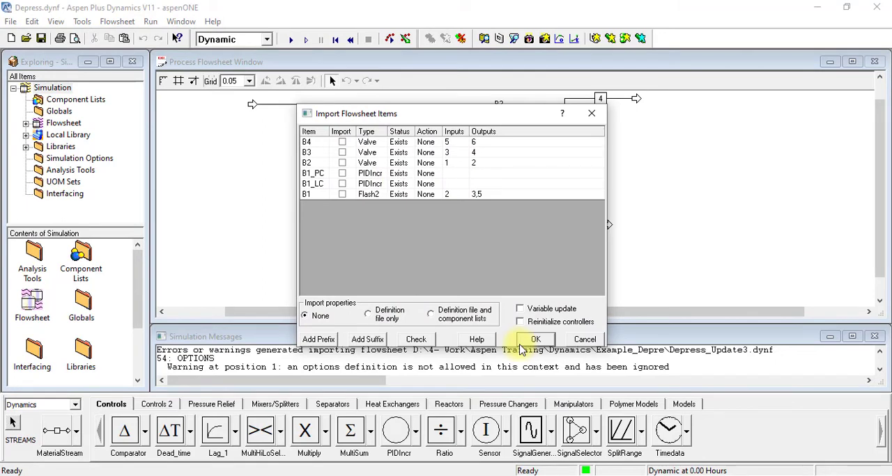
- Accept the Import Flowsheet Items dialog with no items checked
{"action": "left_click", "coordinate": [535, 340]}
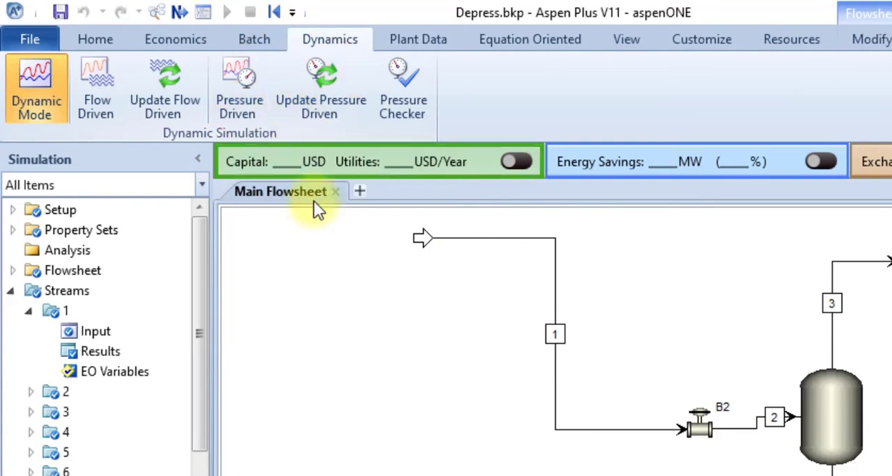
{"action": "mouse_move", "coordinate": [360, 327]}
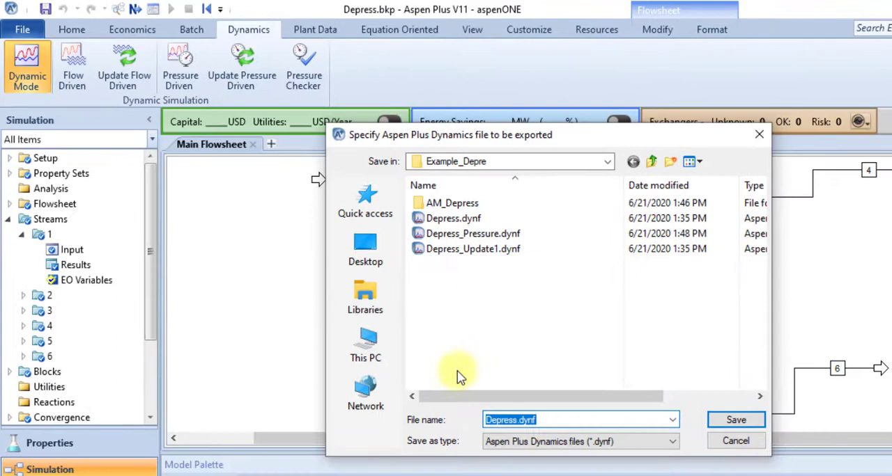
{"action": "mouse_move", "coordinate": [365, 345]}
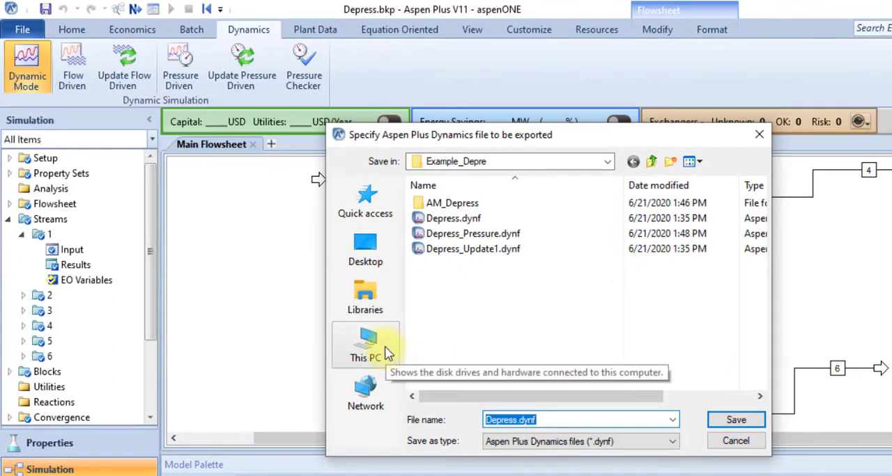
{"action": "left_click", "coordinate": [365, 249]}
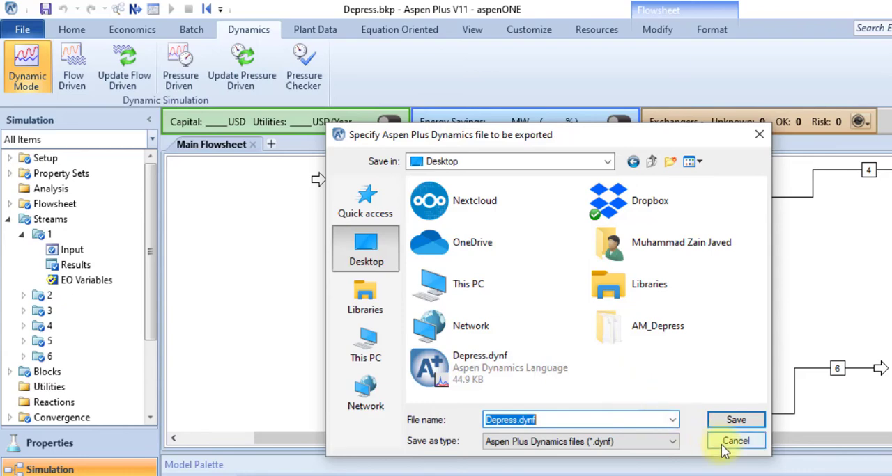
{"action": "left_click", "coordinate": [735, 441]}
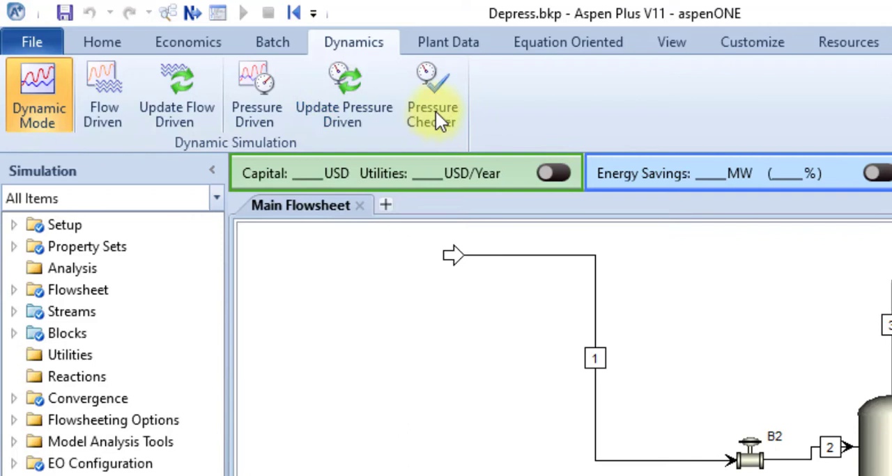
{"action": "mouse_move", "coordinate": [432, 94]}
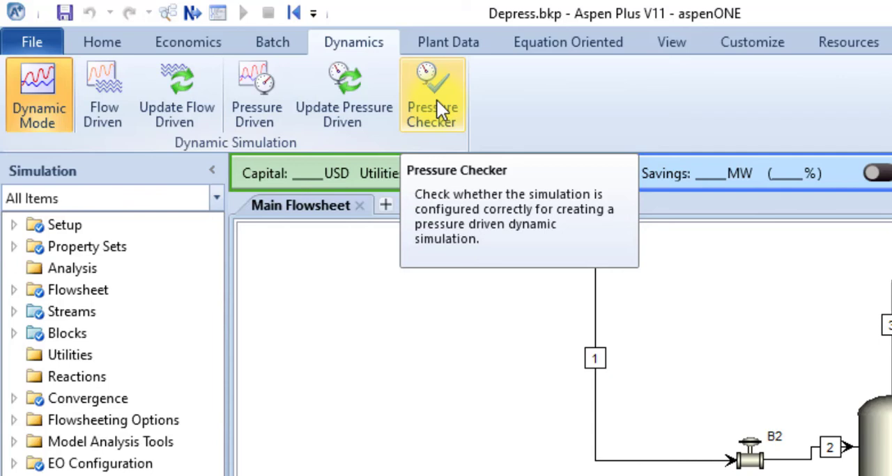
- Run the Pressure Checker and dismiss its 'fully pressure driven' confirmation
{"action": "left_click", "coordinate": [432, 94]}
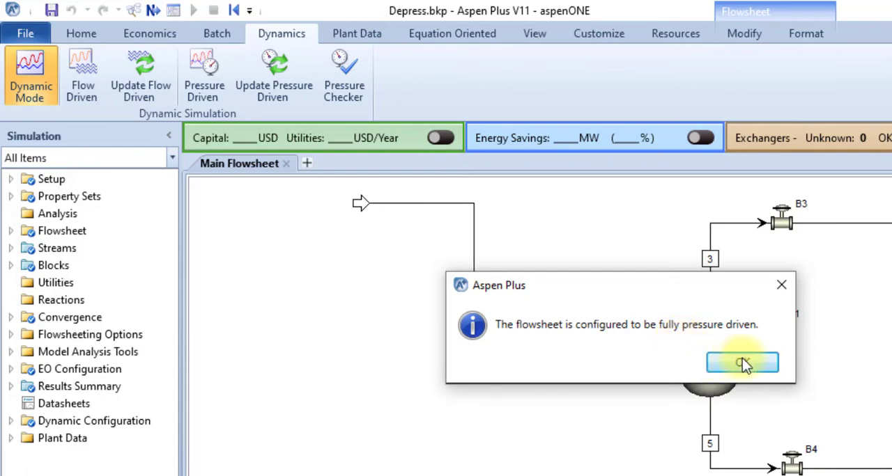
{"action": "left_click", "coordinate": [742, 363]}
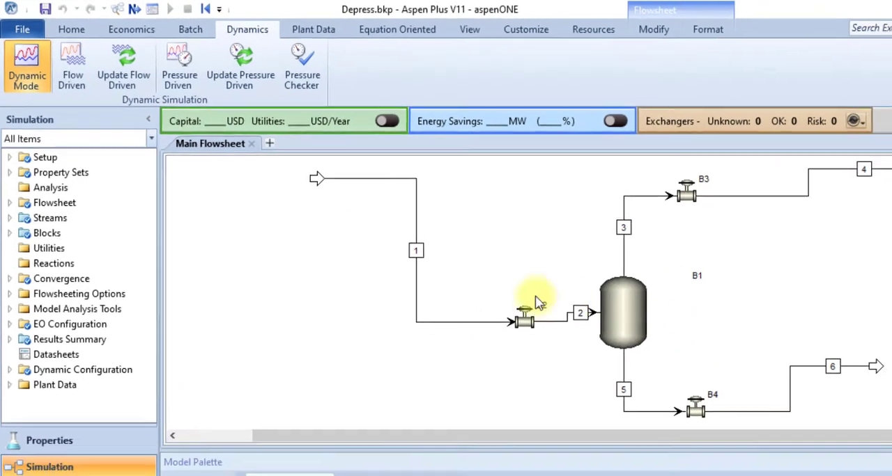